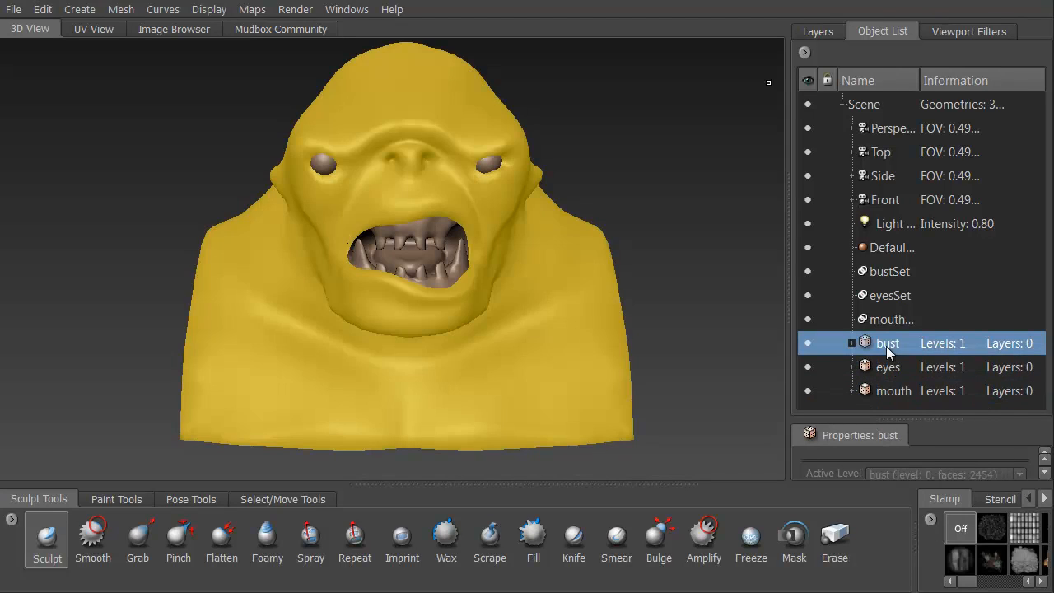
- Hide the eyes and mouth meshes and show the bust's wireframe
{"action": "left_click", "coordinate": [893, 390]}
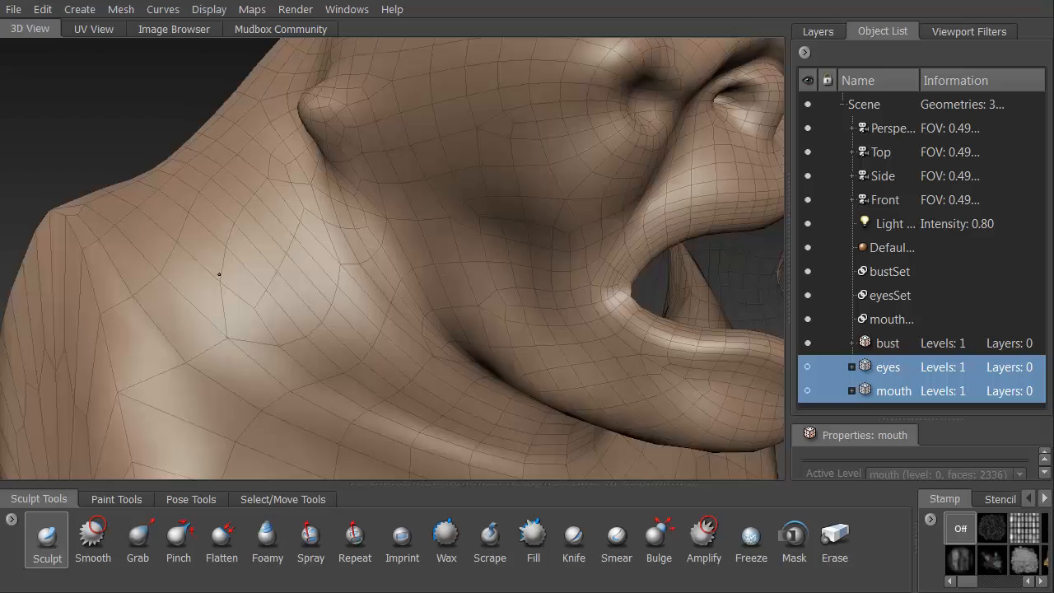
- Add a new sculpt layer and carve brow wrinkles and folds with the Knife brush
{"action": "left_click", "coordinate": [573, 536]}
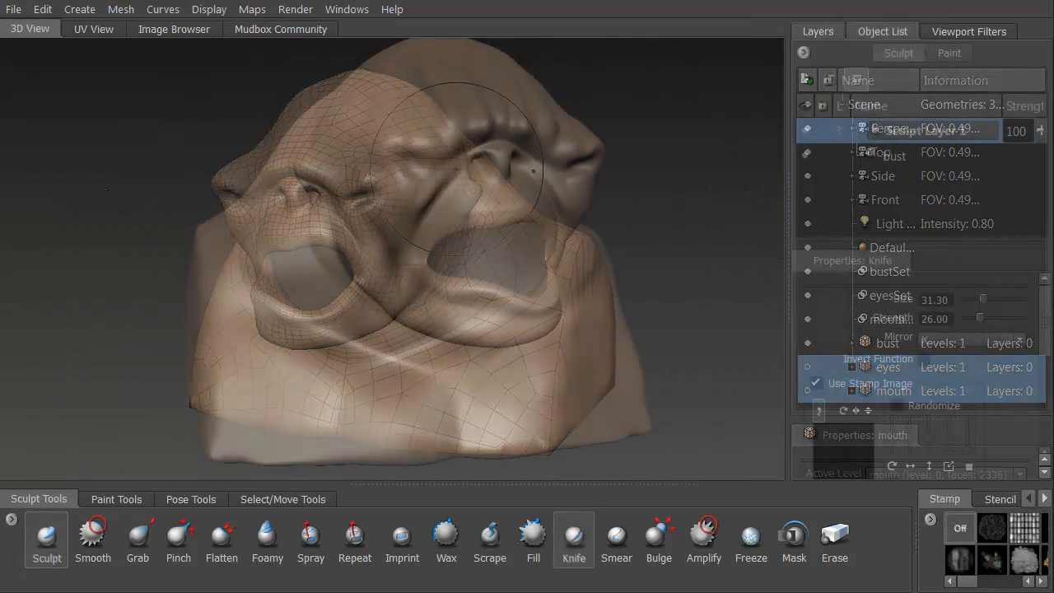
{"action": "left_click", "coordinate": [816, 31]}
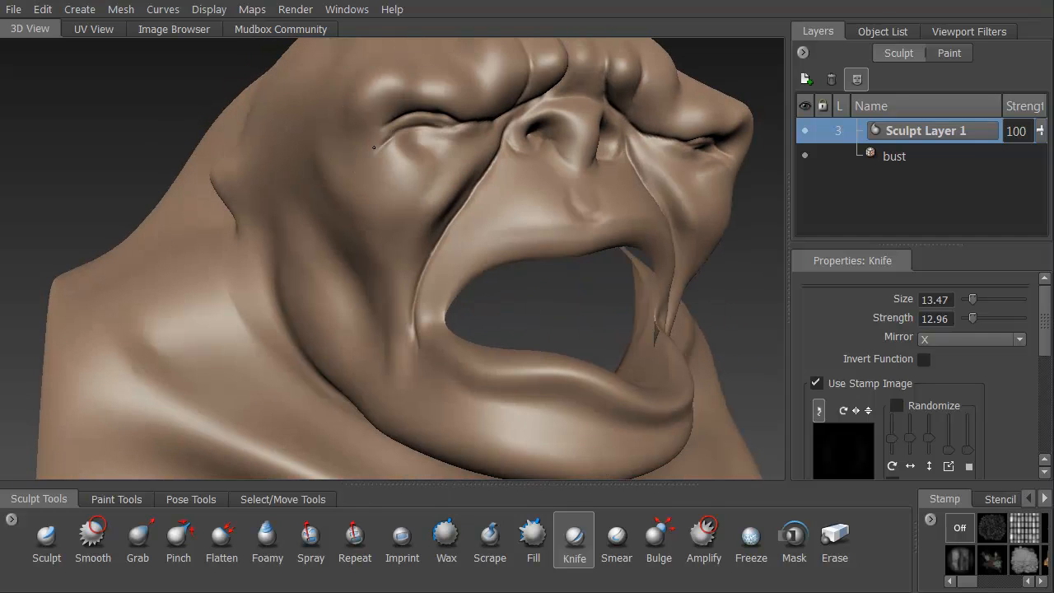
- Soften the creases with Smooth and Flatten, then erase detail from the layer
{"action": "left_click", "coordinate": [92, 534]}
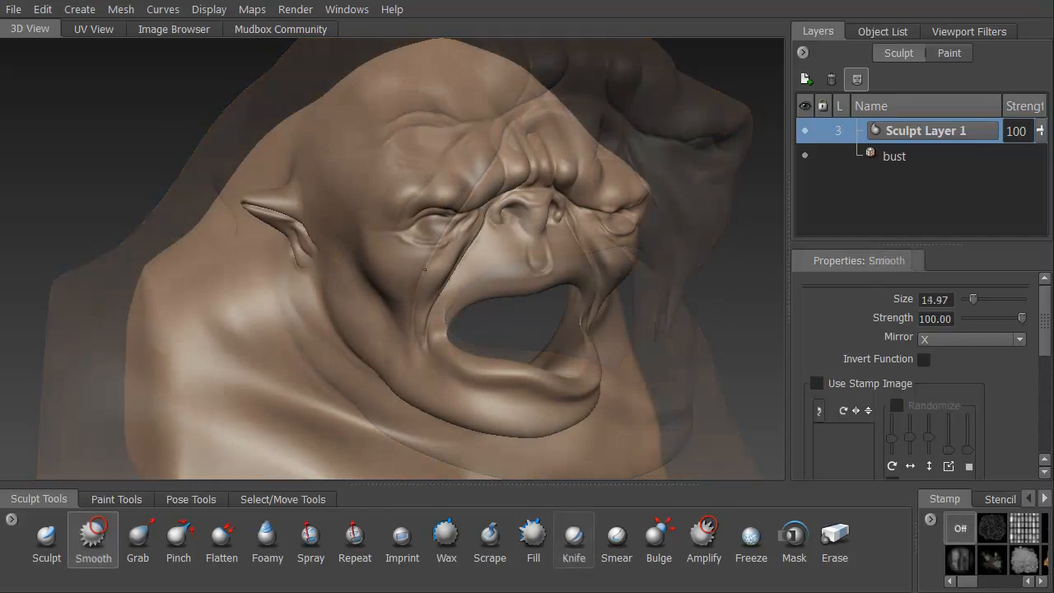
{"action": "left_click", "coordinate": [221, 536]}
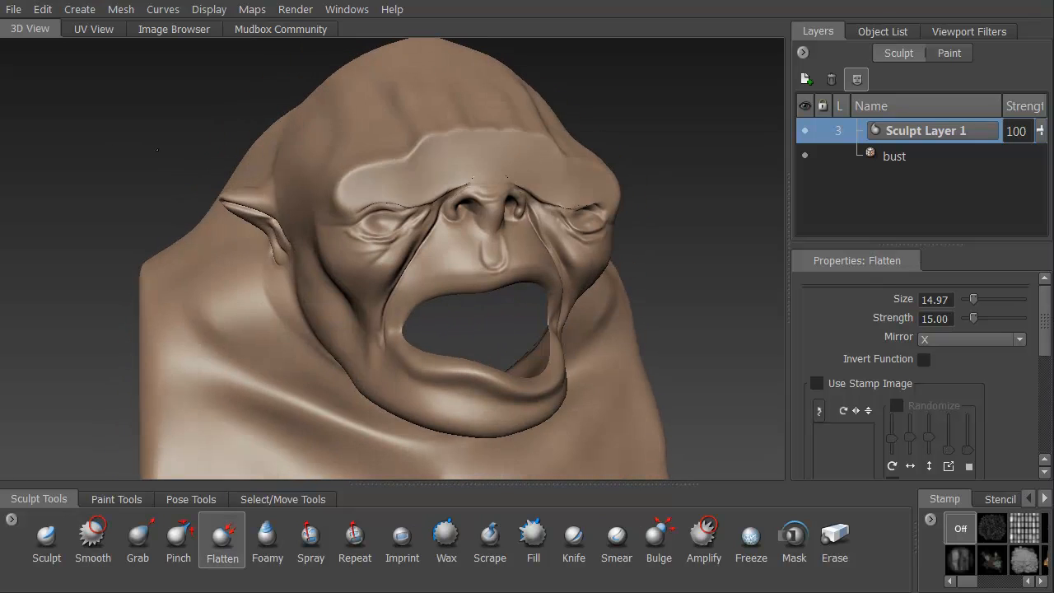
{"action": "left_click", "coordinate": [835, 539]}
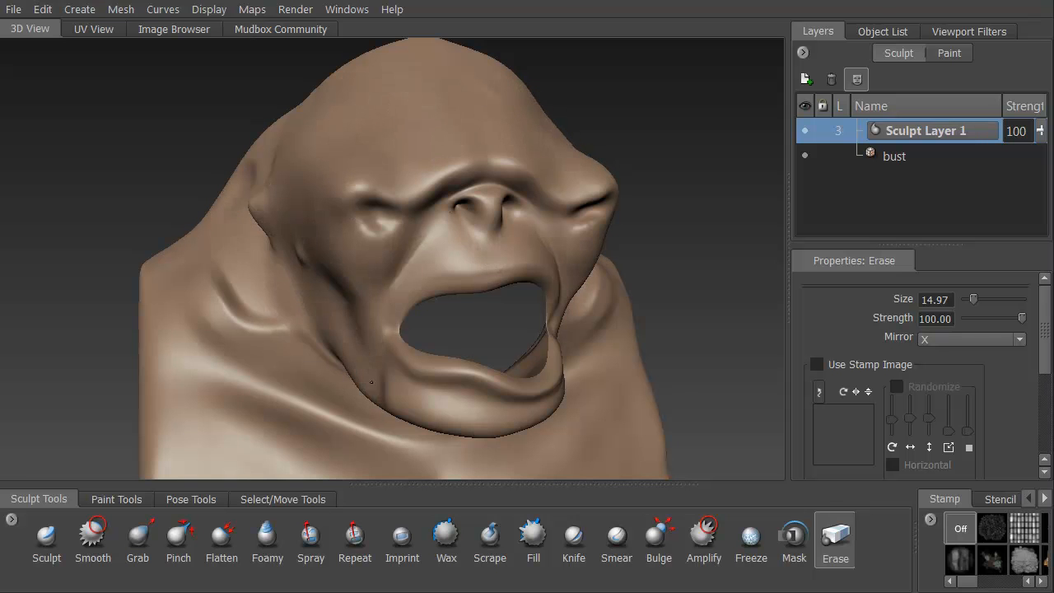
- Unhide eyes and mouth, apply grey material, and enable depth of field and ambient occlusion
{"action": "left_click", "coordinate": [616, 540]}
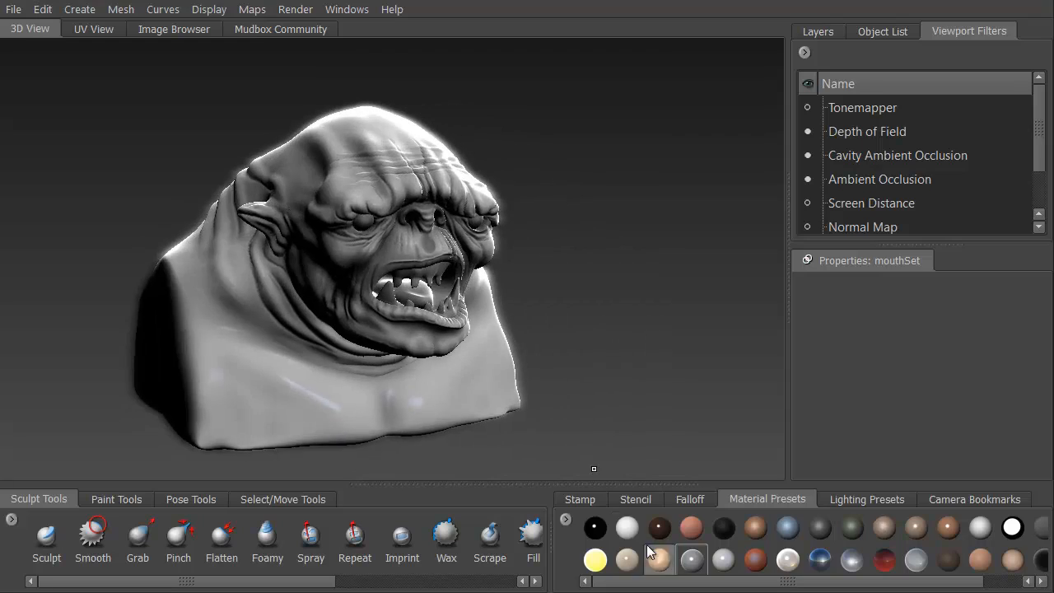
- Stamp skin texture on Sculpt Layer 2, load a grime stencil, and set strength to 70
{"action": "left_click", "coordinate": [627, 527]}
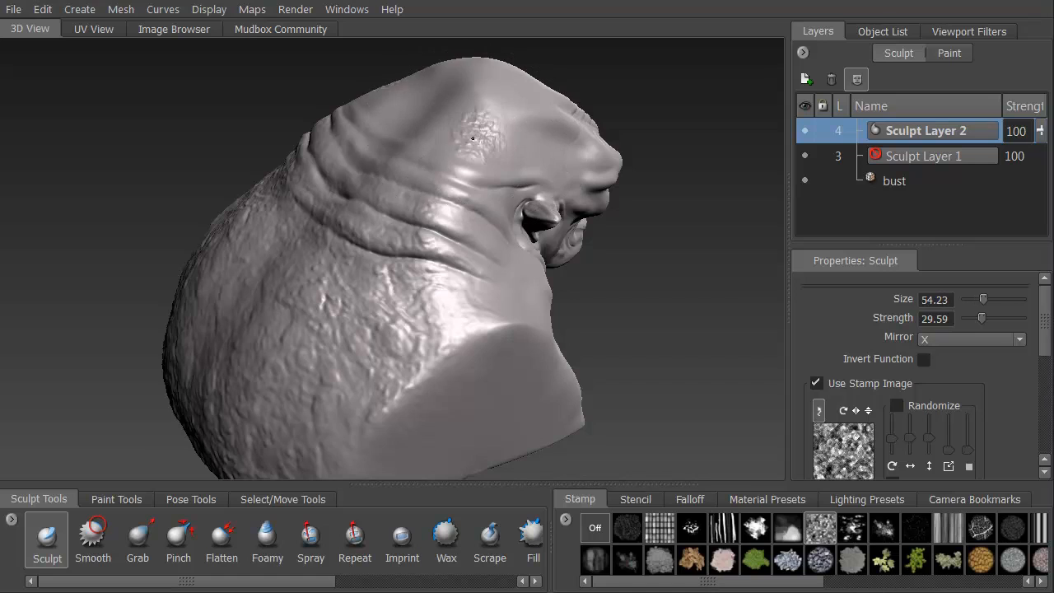
{"action": "left_click", "coordinate": [635, 499]}
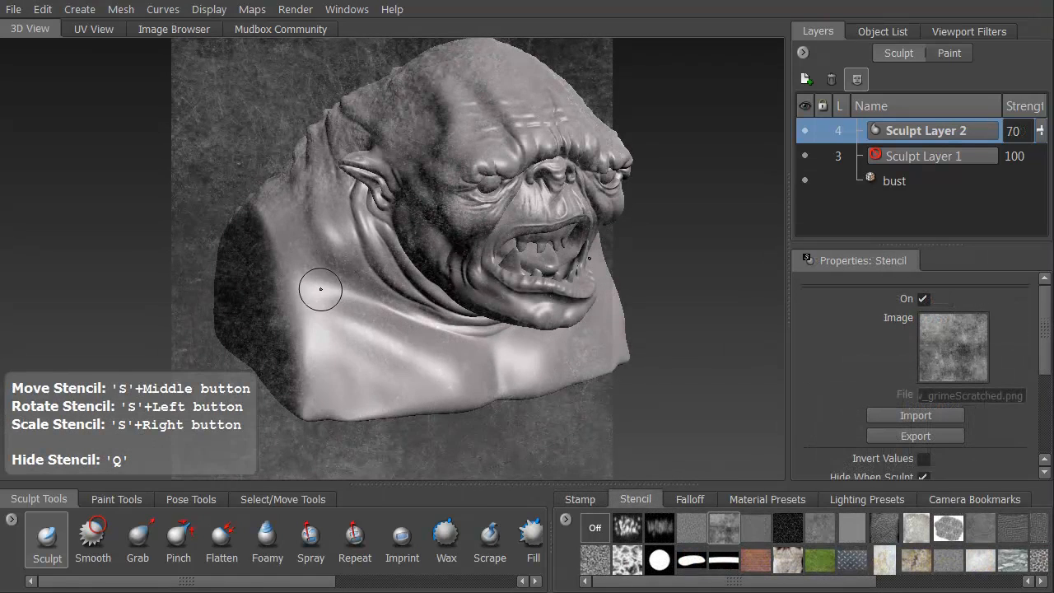